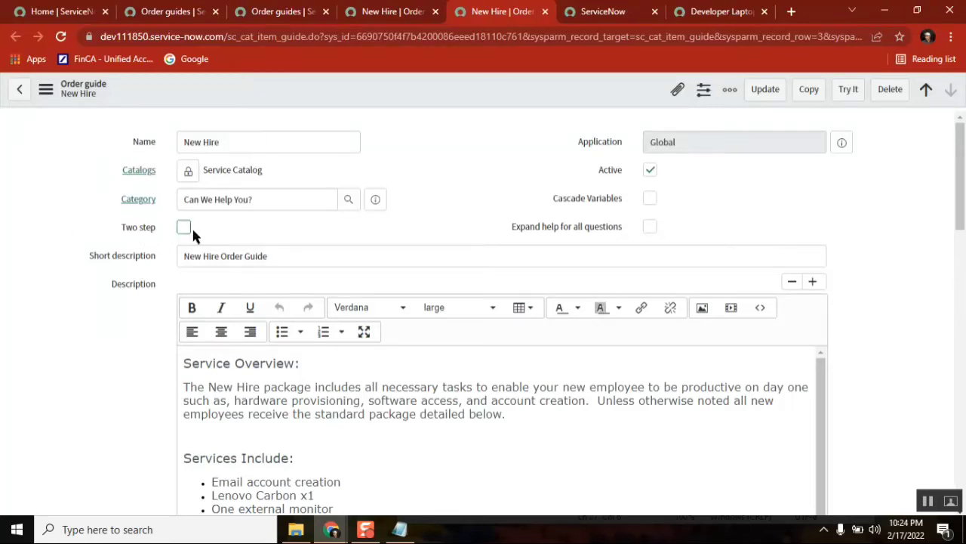
{"action": "mouse_move", "coordinate": [695, 227]}
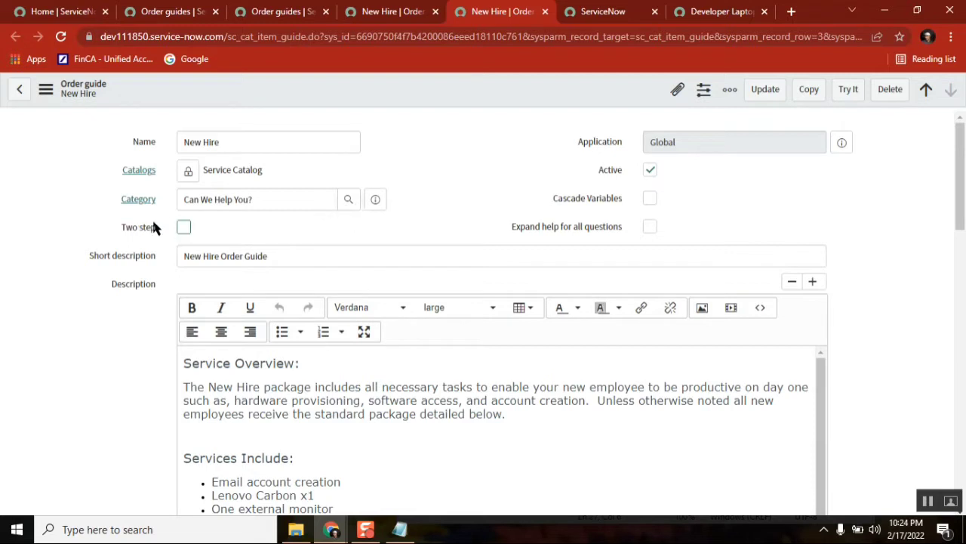
{"action": "mouse_move", "coordinate": [155, 233]}
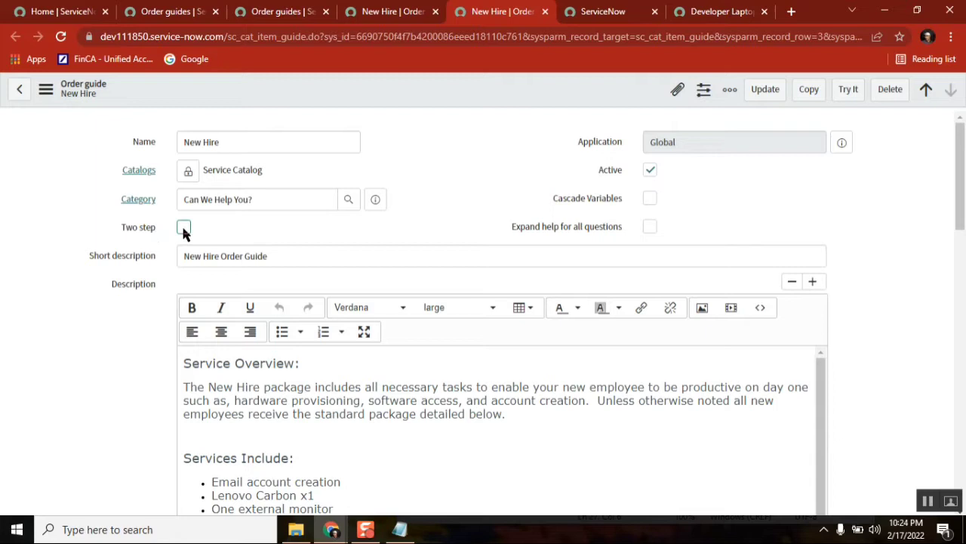
Tick Two step on the New Hire order guide without saving it.
{"action": "left_click", "coordinate": [184, 226]}
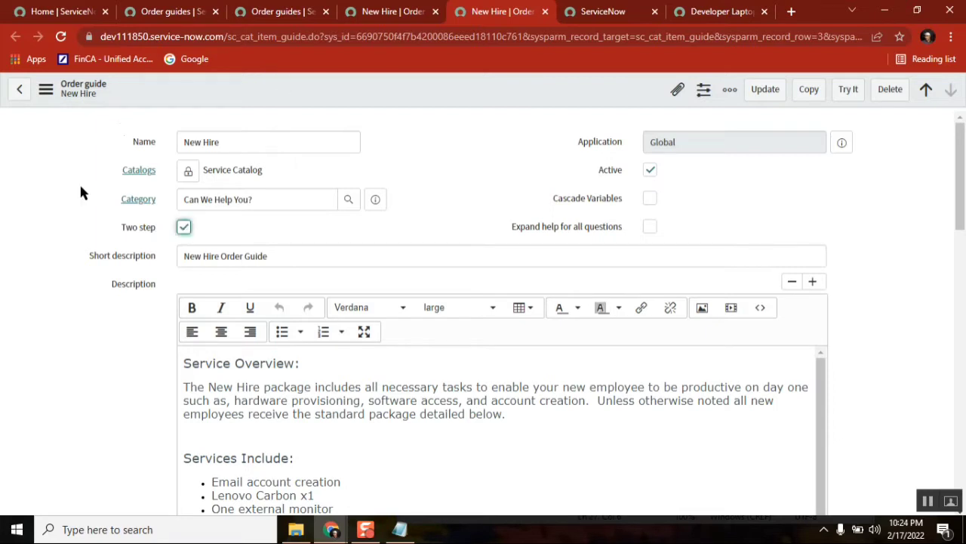
{"action": "mouse_move", "coordinate": [215, 96]}
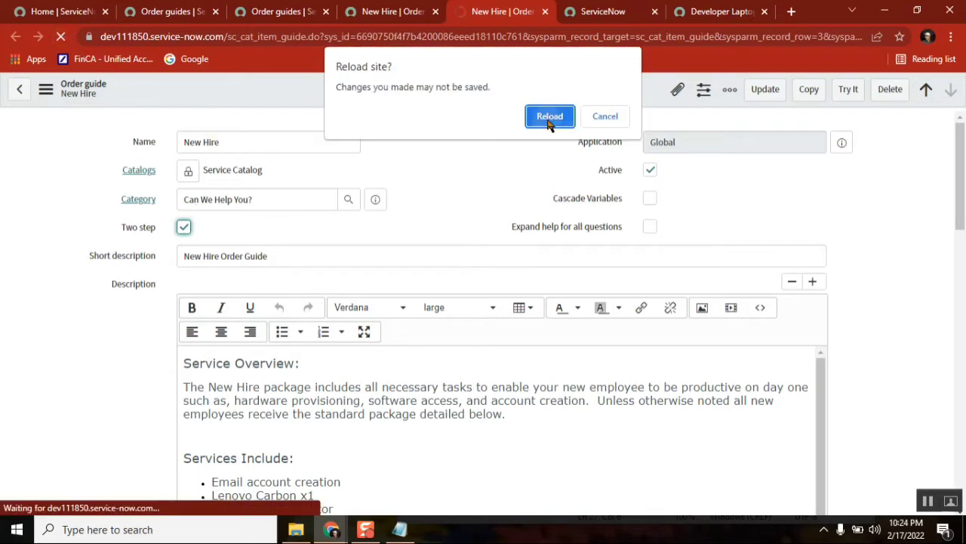
Reload the form, then copy the 3-steps notes block in Notepad and relabel it 2.
{"action": "left_click", "coordinate": [549, 116]}
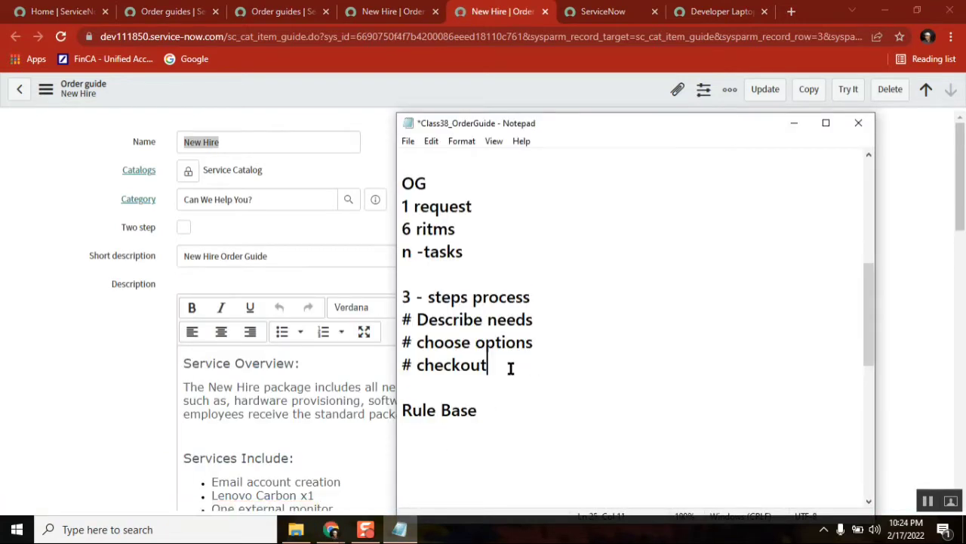
{"action": "left_click_drag", "start_coordinate": [403, 296], "coordinate": [489, 364]}
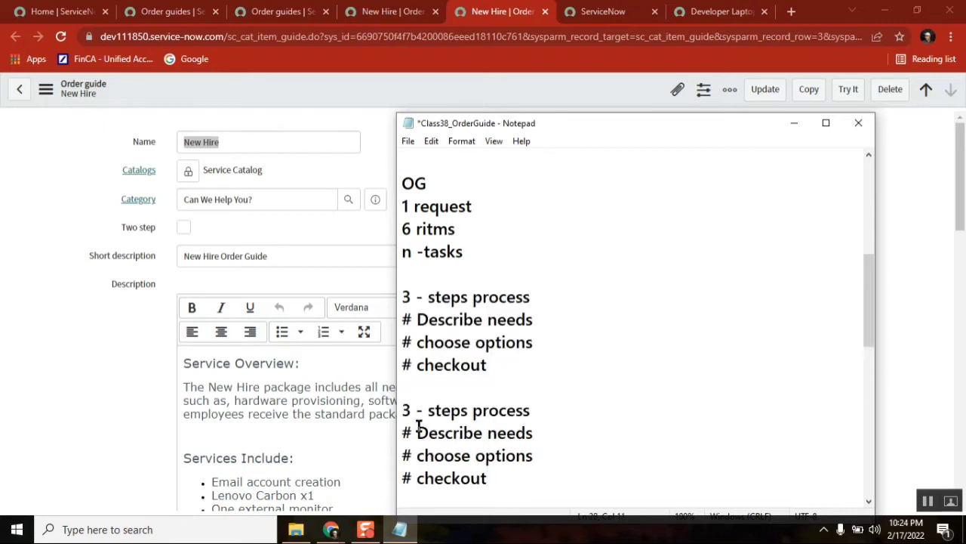
{"action": "type", "text": "2"}
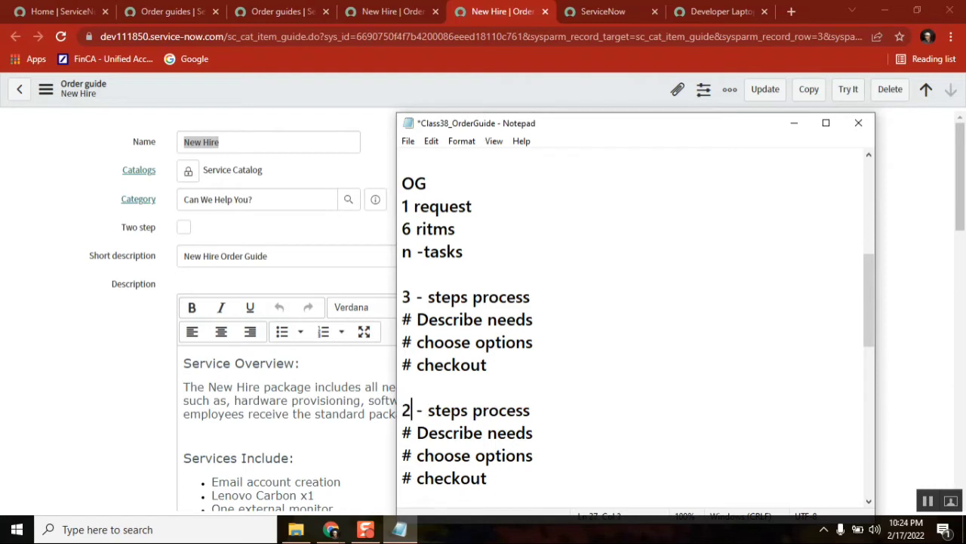
{"action": "mouse_move", "coordinate": [537, 462]}
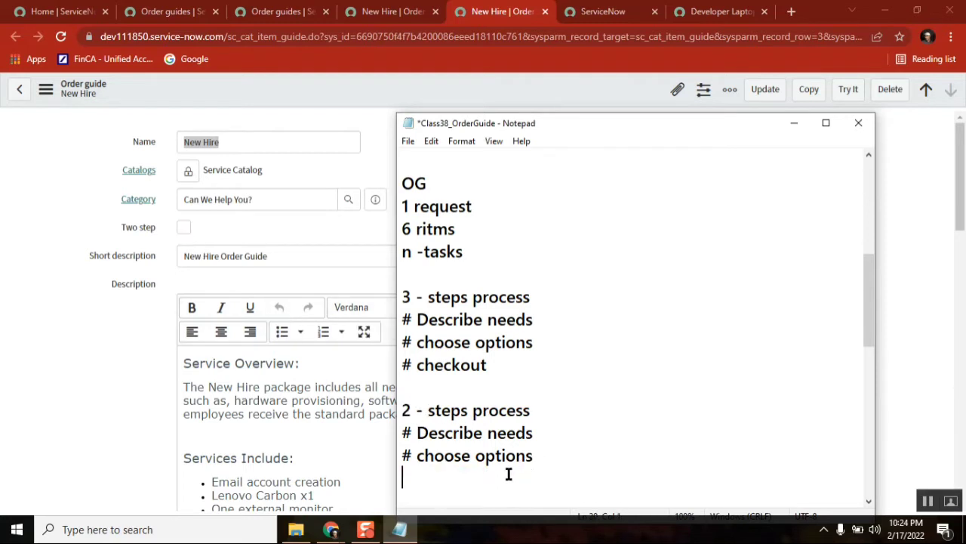
{"action": "mouse_move", "coordinate": [129, 253]}
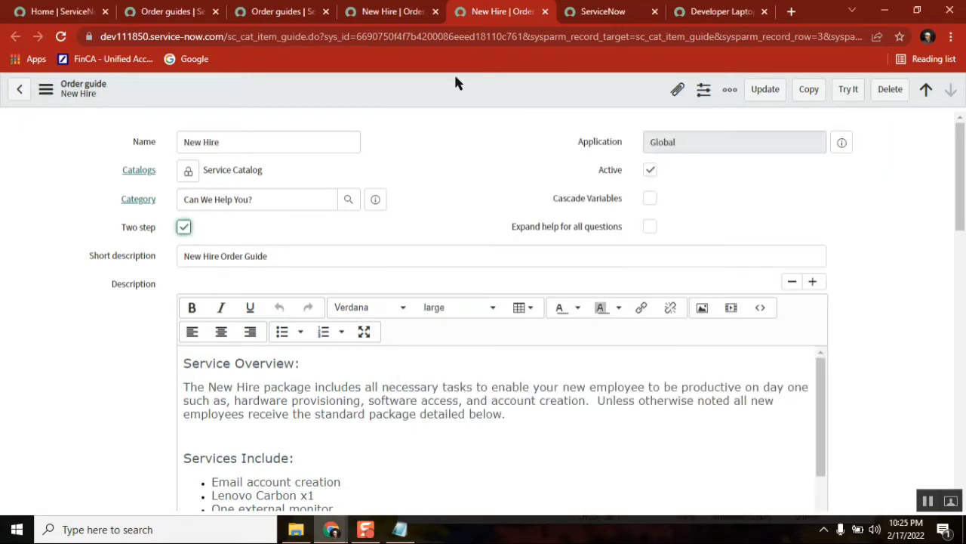
Save the guide with Two step, try it with Customer Support as group, then choose options.
{"action": "left_click", "coordinate": [729, 89]}
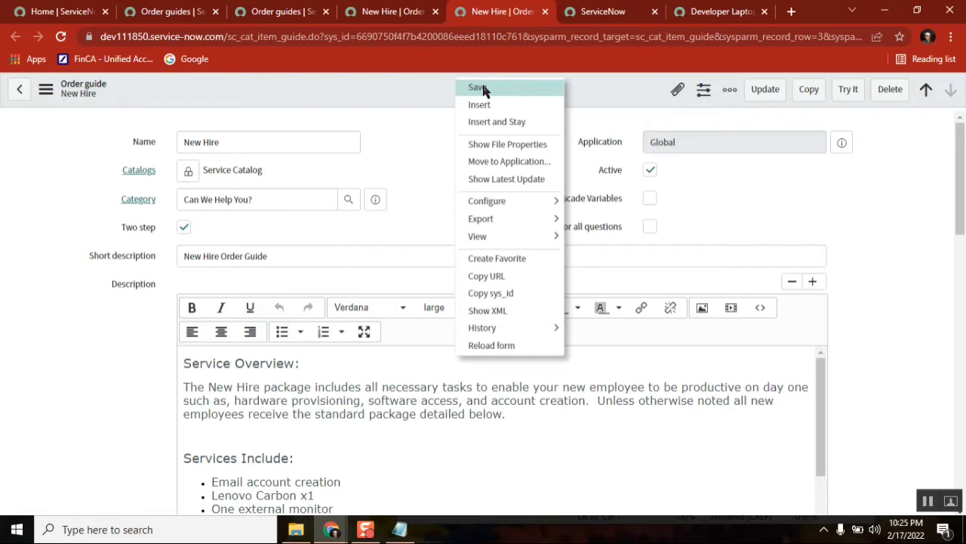
{"action": "left_click", "coordinate": [477, 88]}
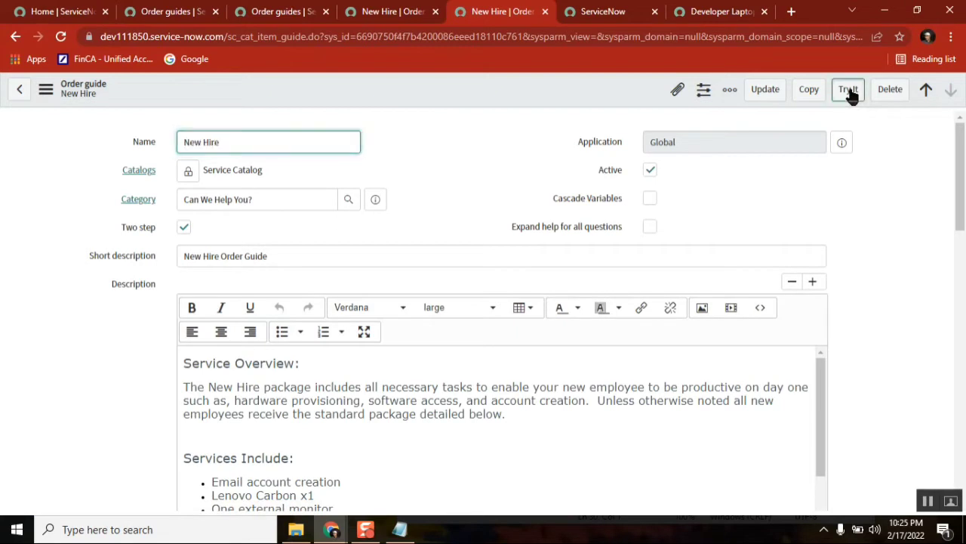
{"action": "left_click", "coordinate": [848, 89]}
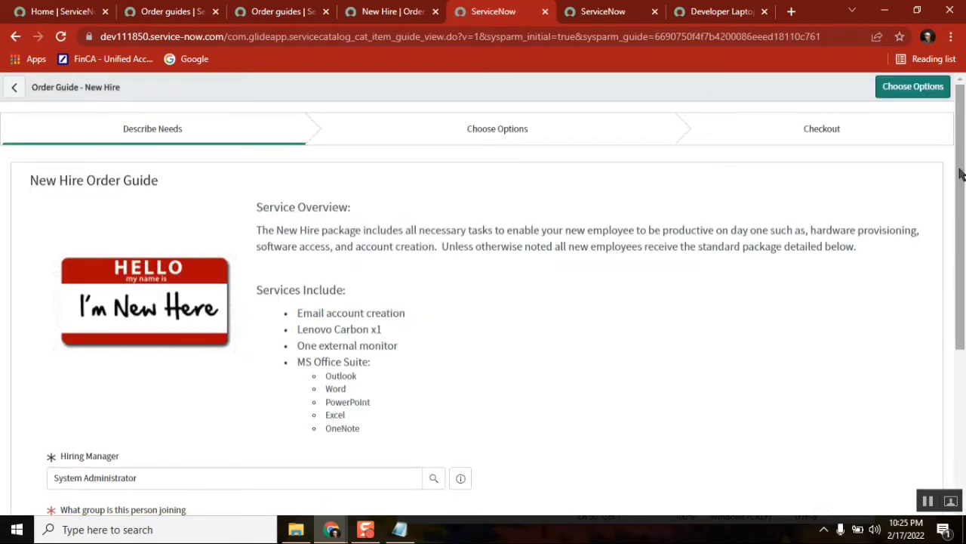
{"action": "scroll", "scroll_direction": "down", "scroll_amount": 3}
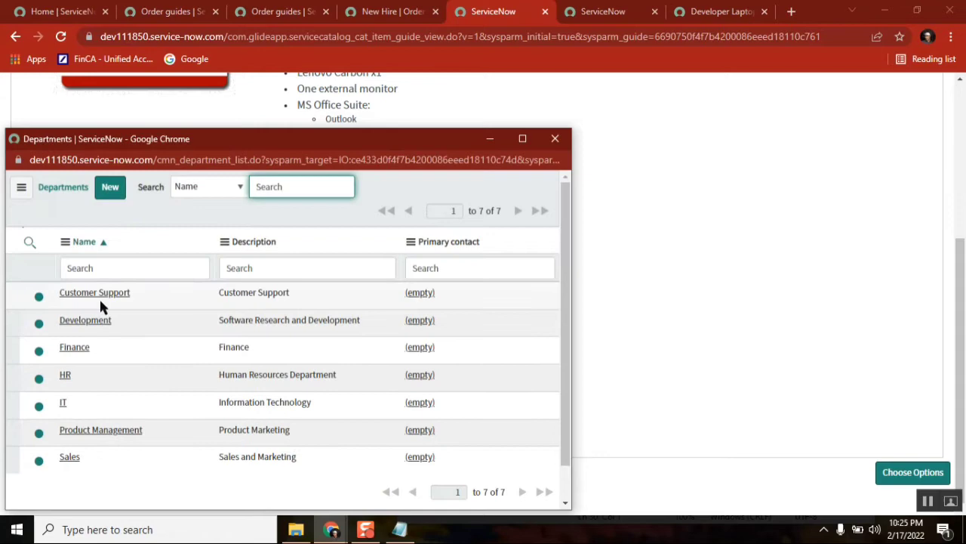
{"action": "left_click", "coordinate": [94, 292]}
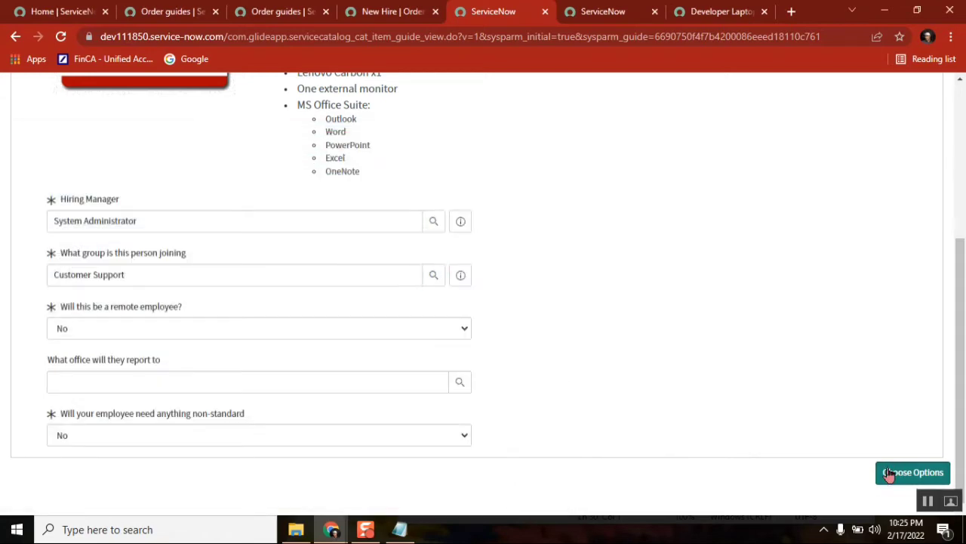
{"action": "left_click", "coordinate": [913, 472]}
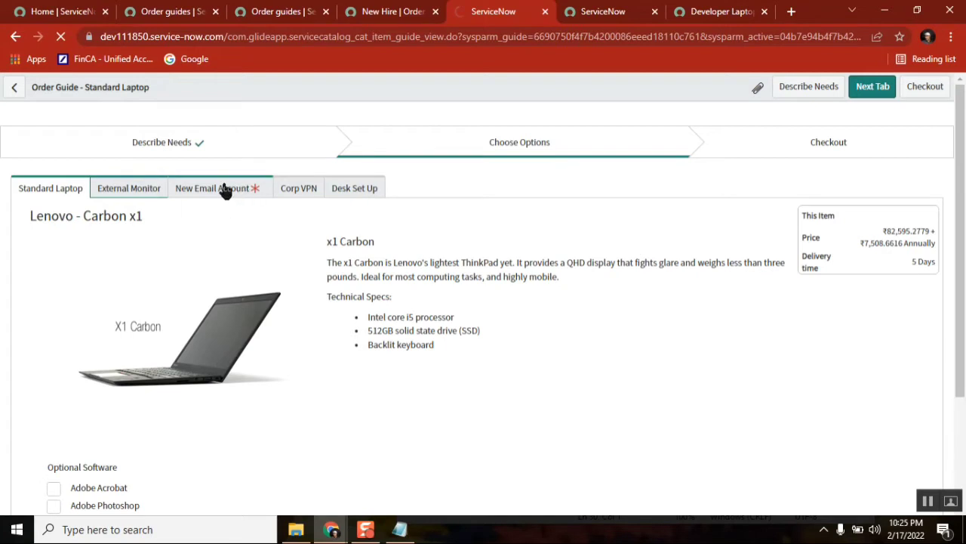
Fill the New Email Account preferred address with fsdfs and gmail.com, then continue.
{"action": "left_click", "coordinate": [212, 188]}
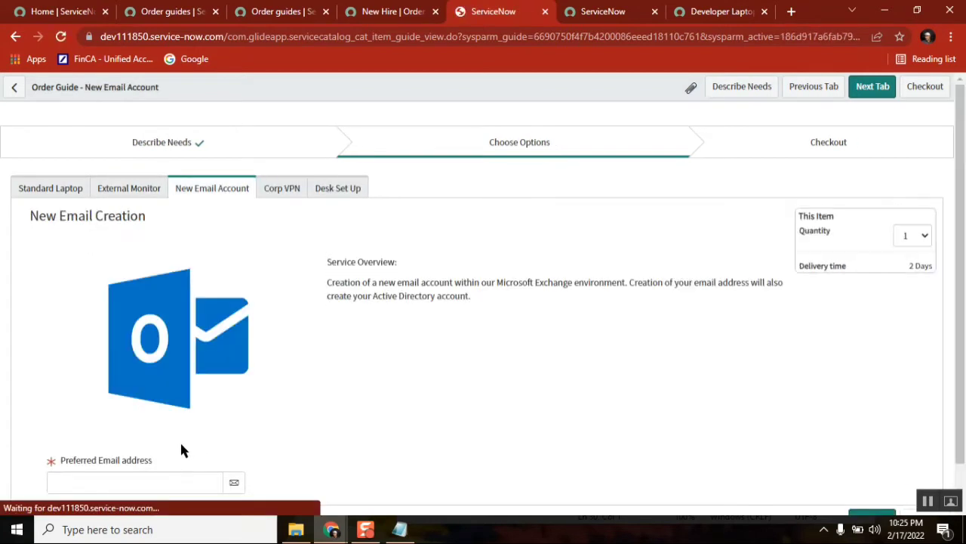
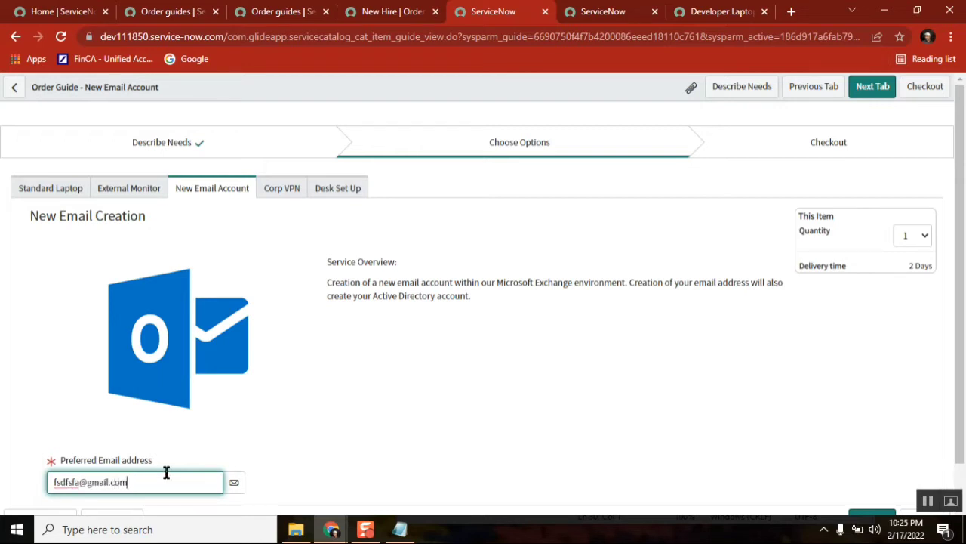
{"action": "mouse_move", "coordinate": [270, 187]}
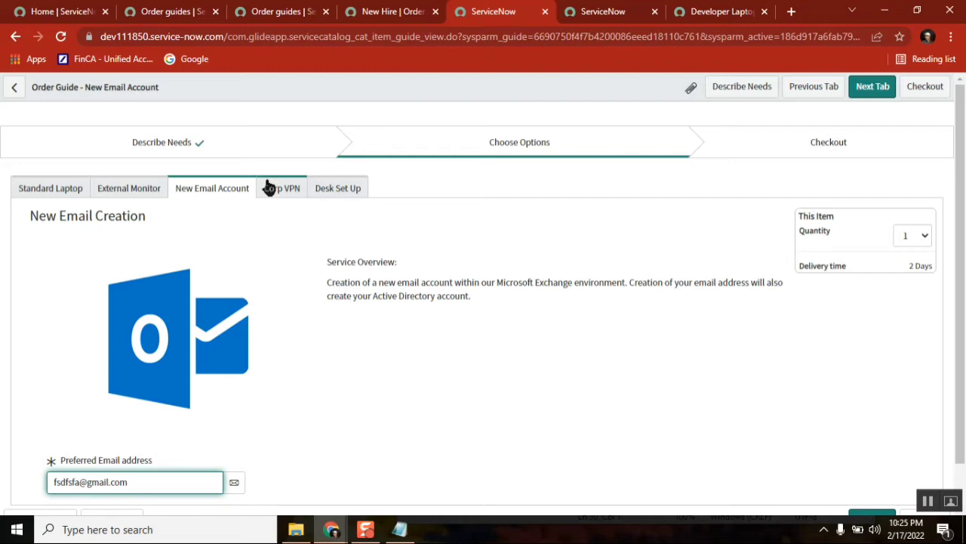
{"action": "scroll", "scroll_direction": "down", "scroll_amount": 3}
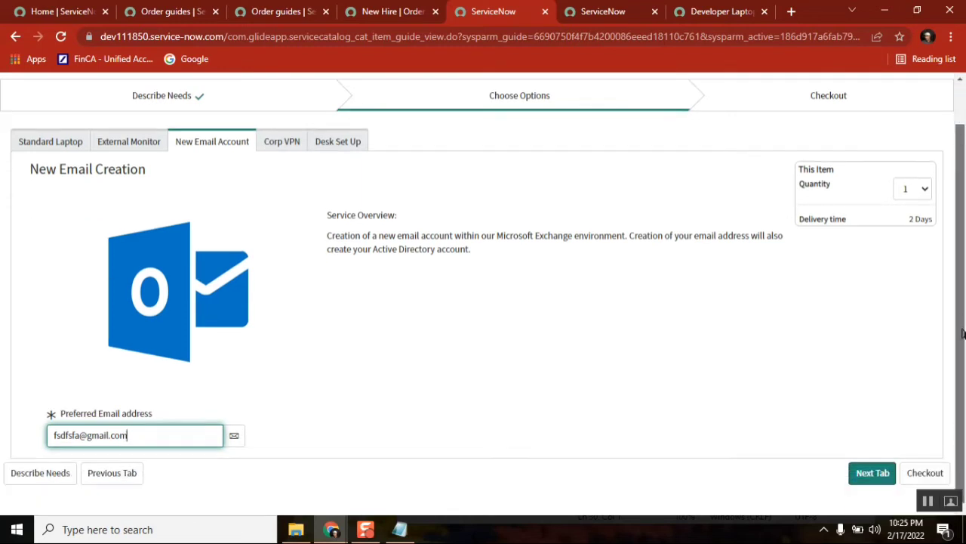
{"action": "scroll", "scroll_direction": "up", "scroll_amount": 3}
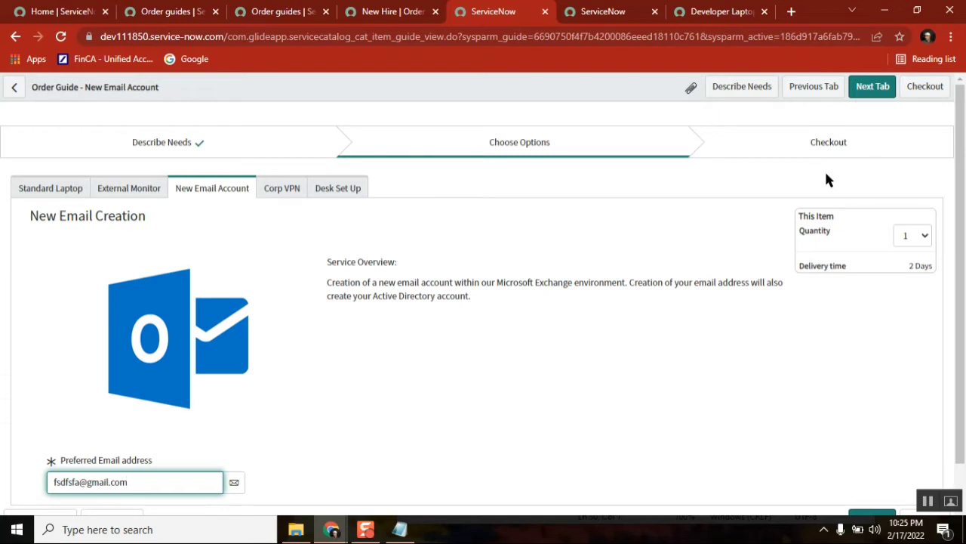
{"action": "mouse_move", "coordinate": [894, 274]}
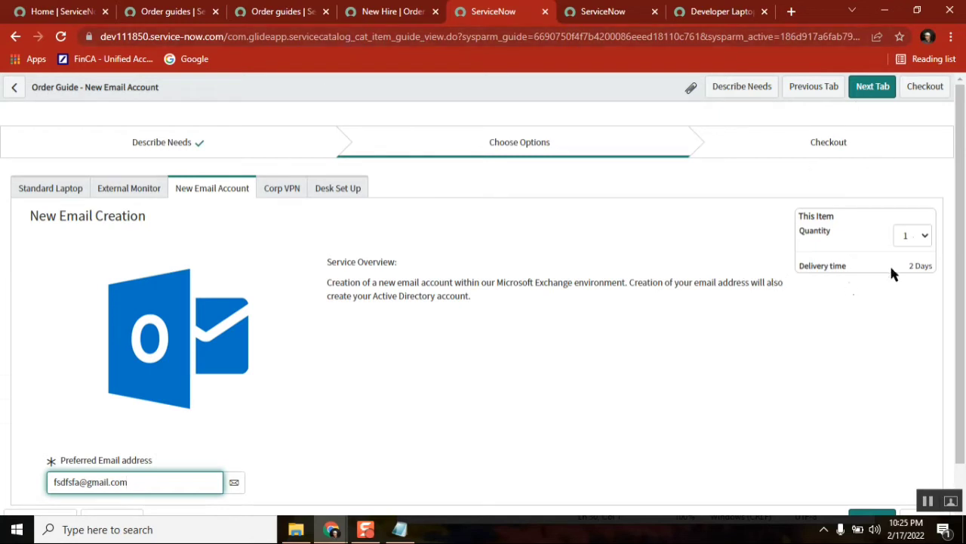
{"action": "scroll", "scroll_direction": "down", "scroll_amount": 3}
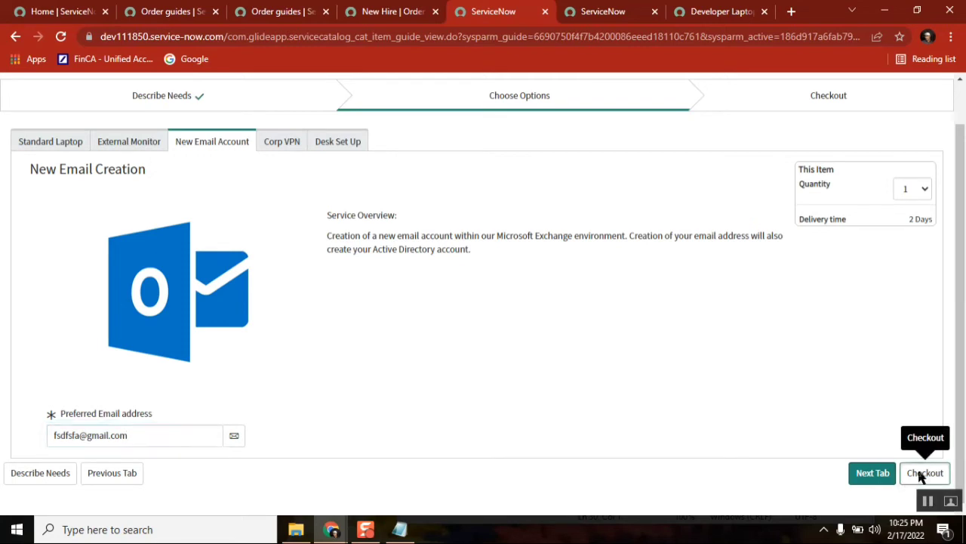
{"action": "left_click", "coordinate": [924, 472]}
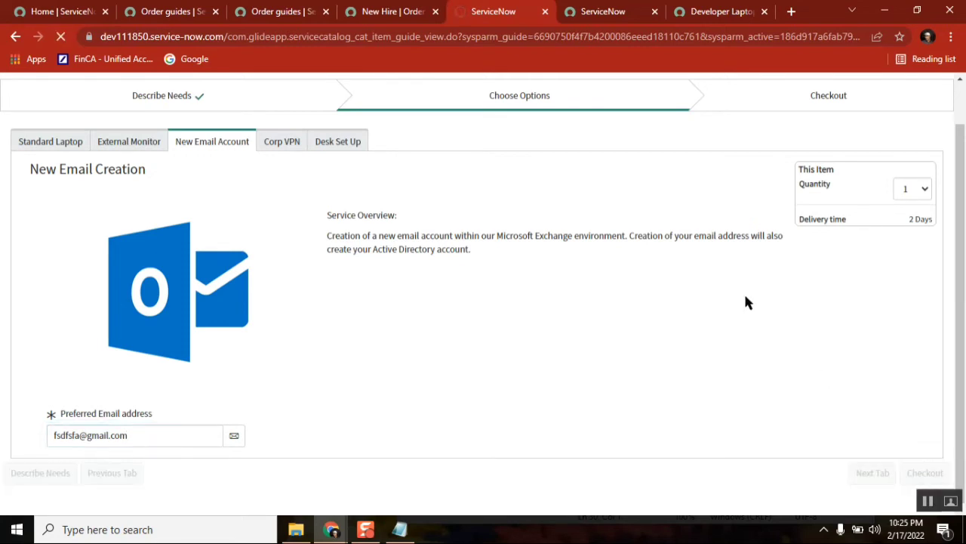
Submit the New Hire request and open REQ0010043 in another tab.
{"action": "left_click", "coordinate": [925, 472]}
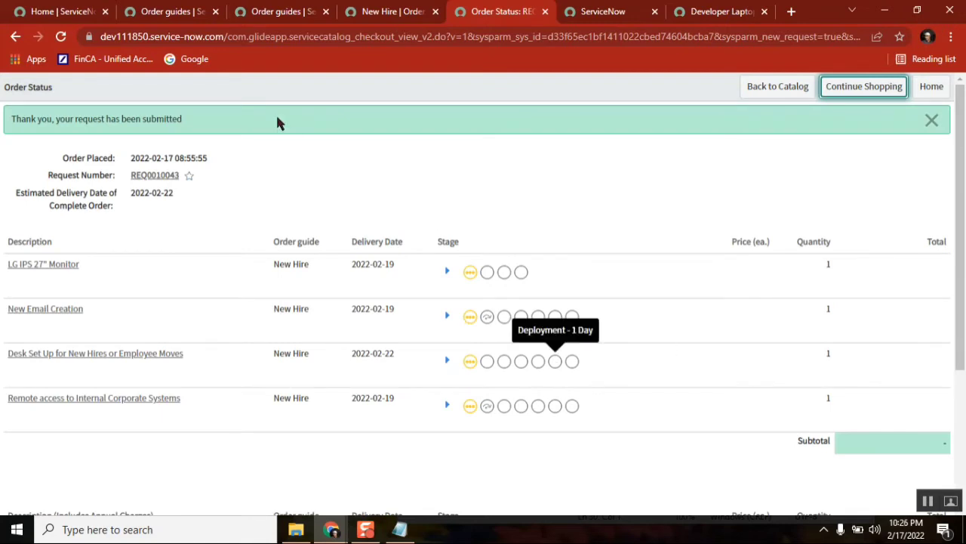
{"action": "mouse_move", "coordinate": [154, 175]}
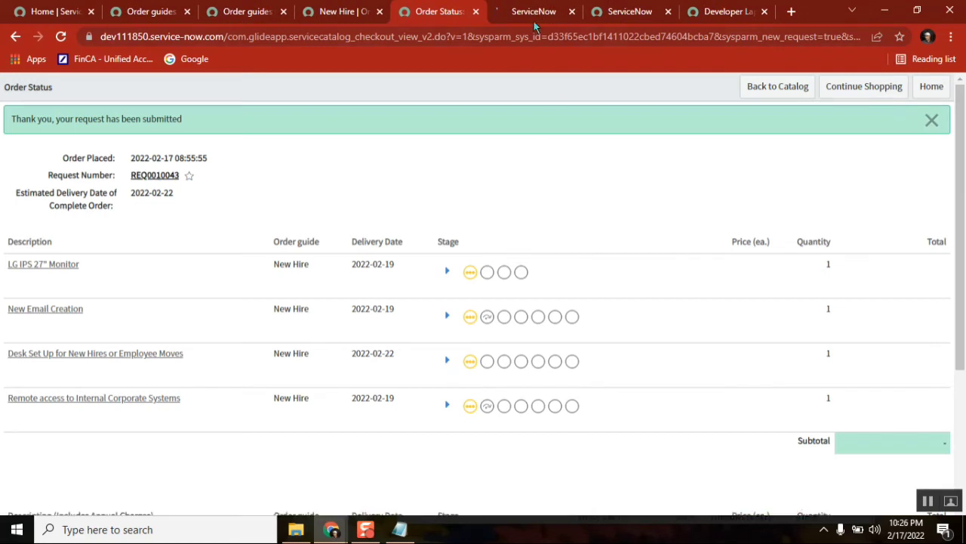
{"action": "left_click", "coordinate": [154, 175]}
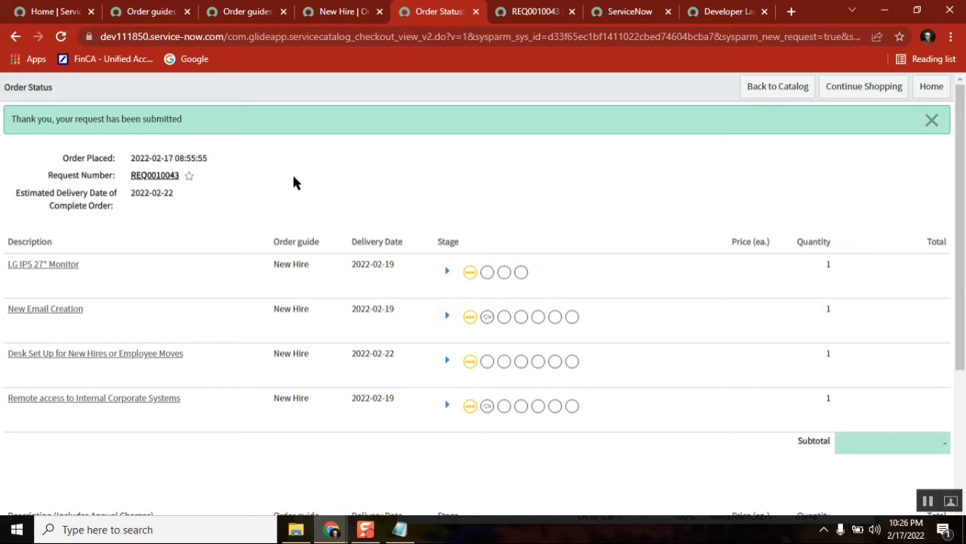
{"action": "mouse_move", "coordinate": [489, 290]}
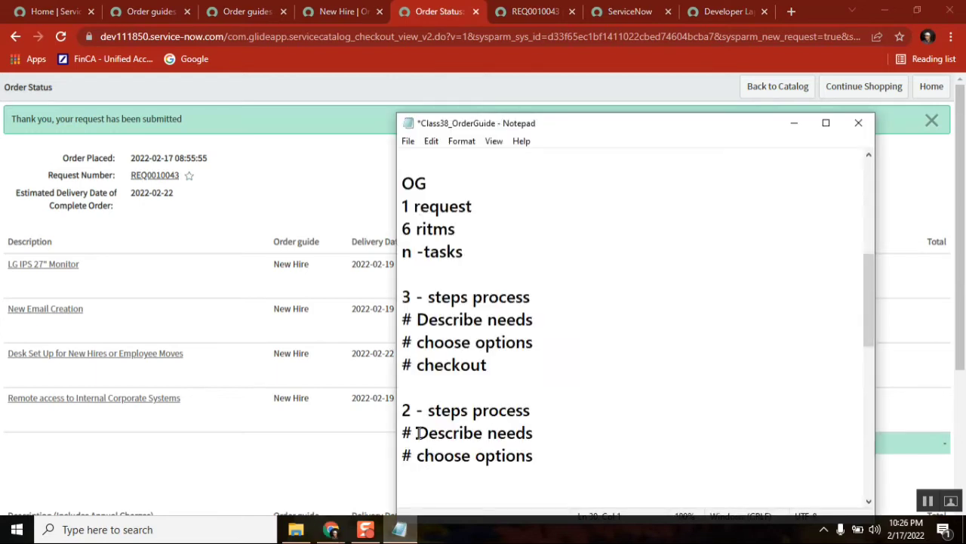
Review the Notepad notes comparing the 3-steps and 2-steps processes against the order status page.
{"action": "double_click", "coordinate": [451, 364]}
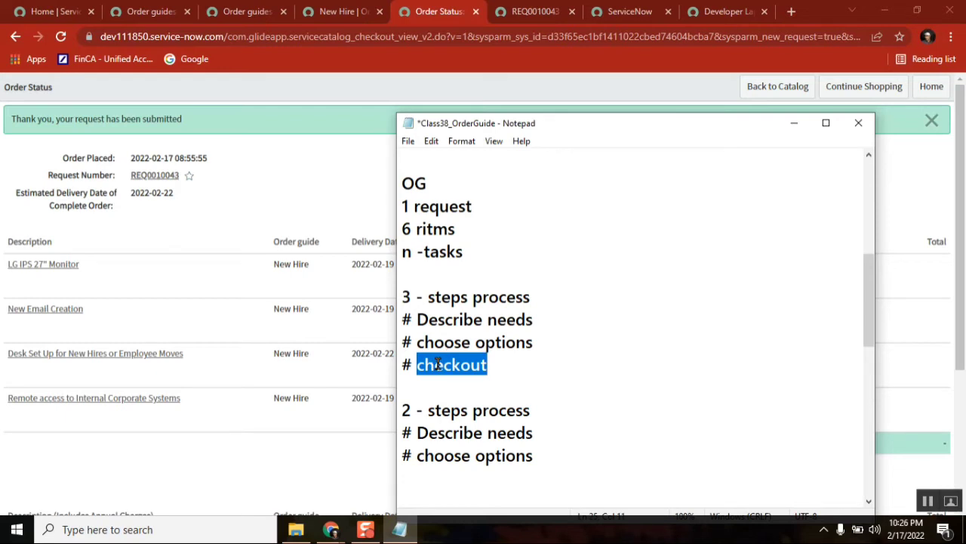
{"action": "left_click", "coordinate": [859, 122]}
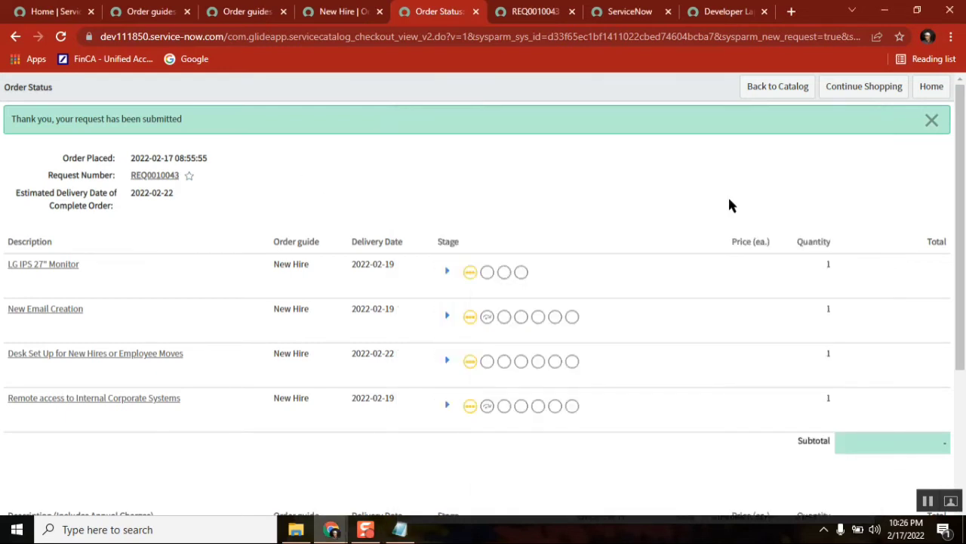
{"action": "mouse_move", "coordinate": [495, 274]}
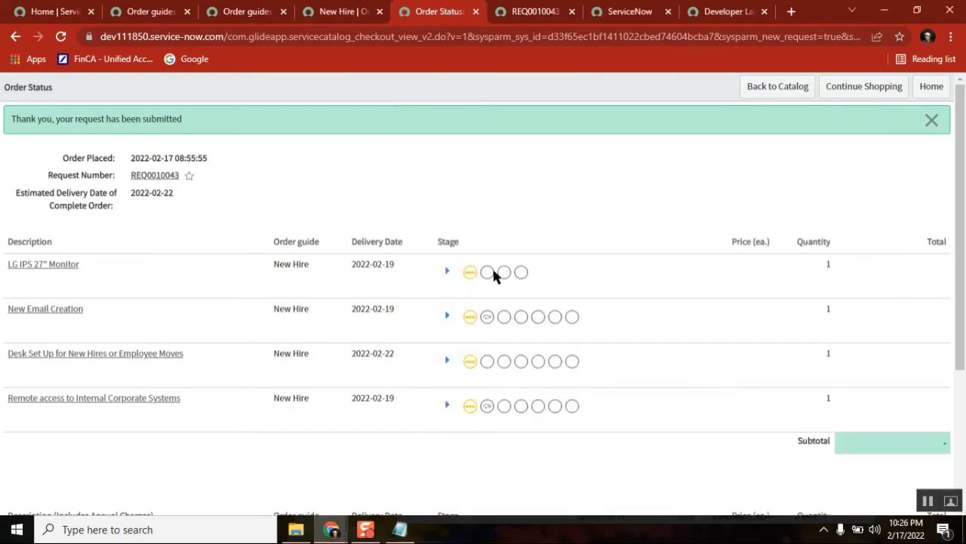
{"action": "mouse_move", "coordinate": [346, 236]}
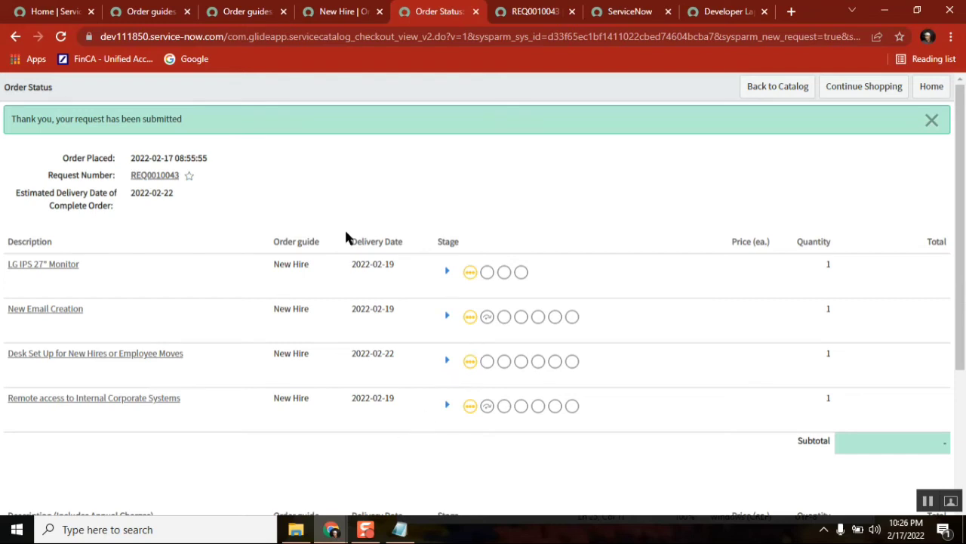
{"action": "left_click", "coordinate": [400, 529]}
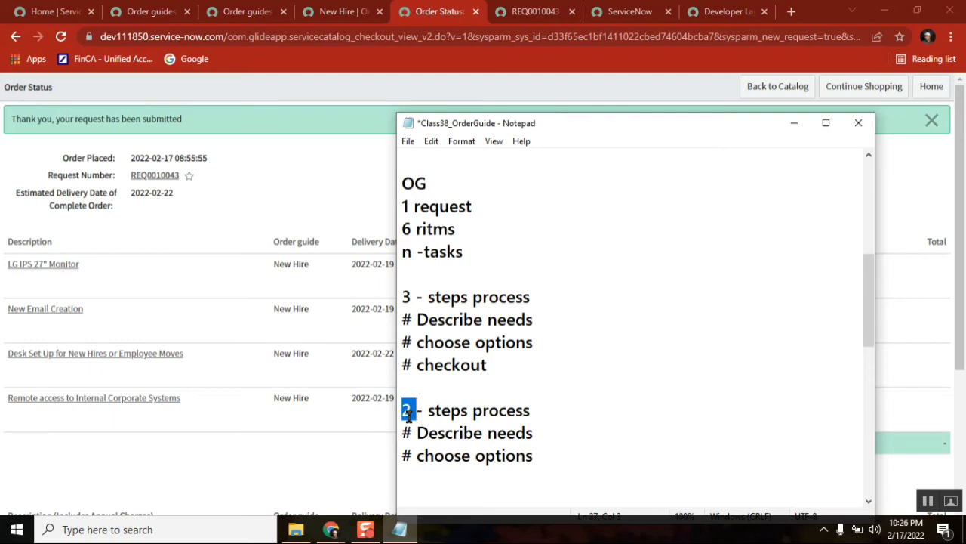
{"action": "mouse_move", "coordinate": [580, 413]}
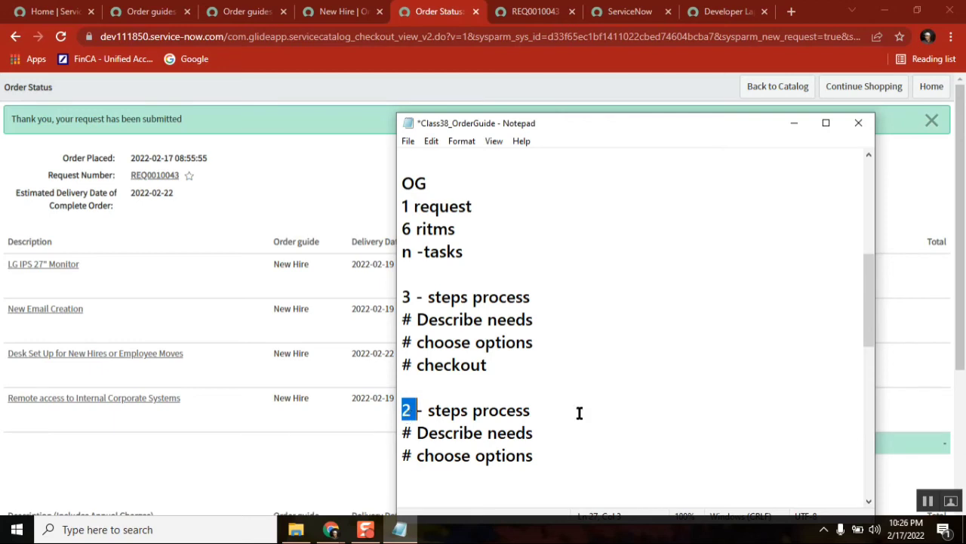
{"action": "left_click", "coordinate": [530, 410]}
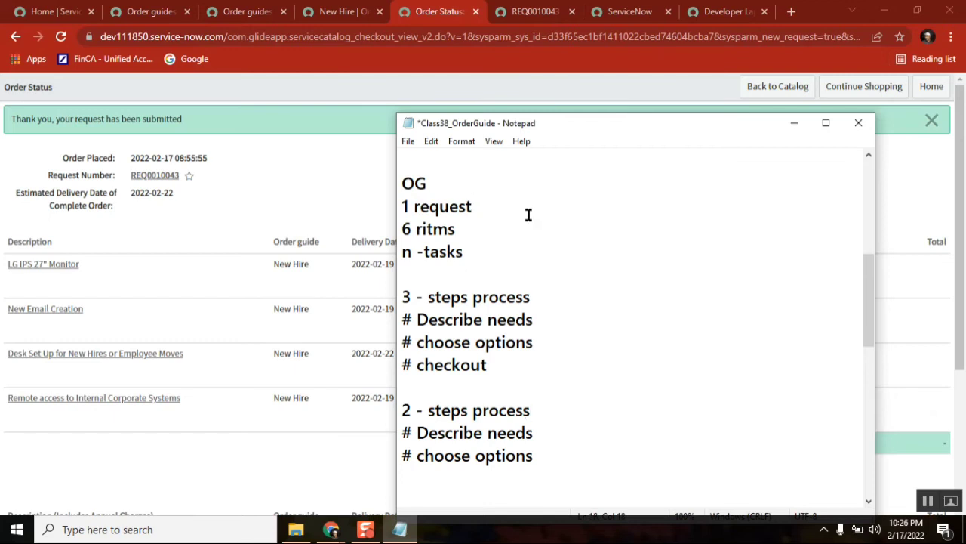
{"action": "scroll", "scroll_direction": "up", "scroll_amount": 3}
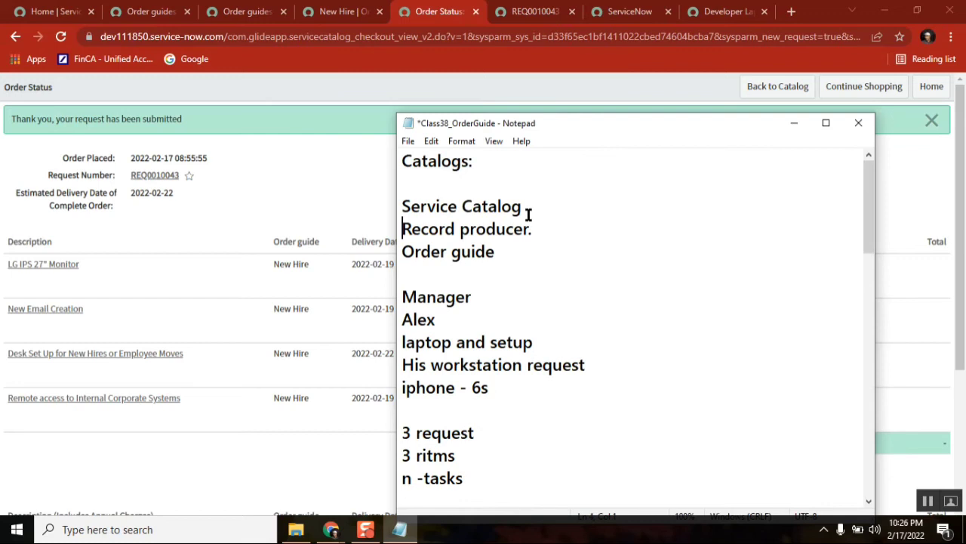
{"action": "scroll", "scroll_direction": "down", "scroll_amount": 3}
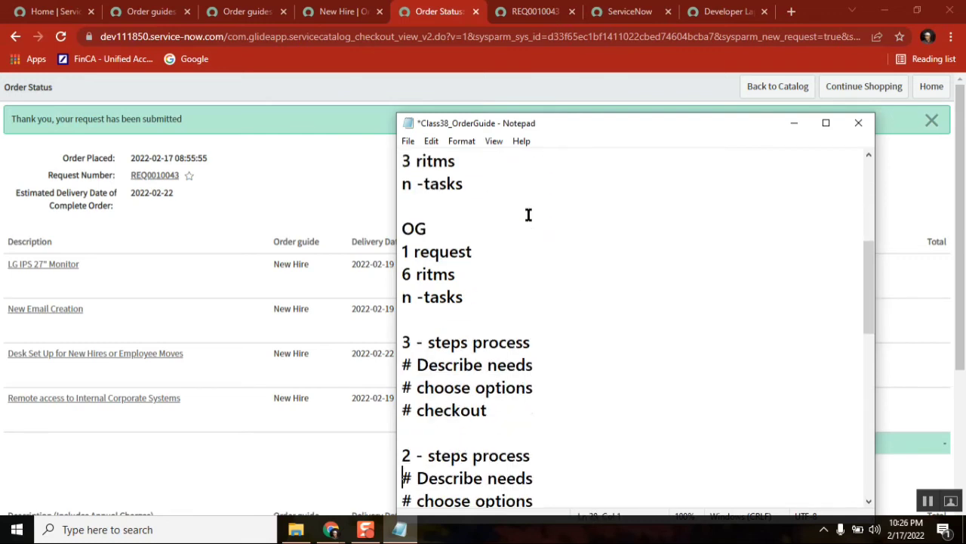
{"action": "scroll", "scroll_direction": "down", "scroll_amount": 3}
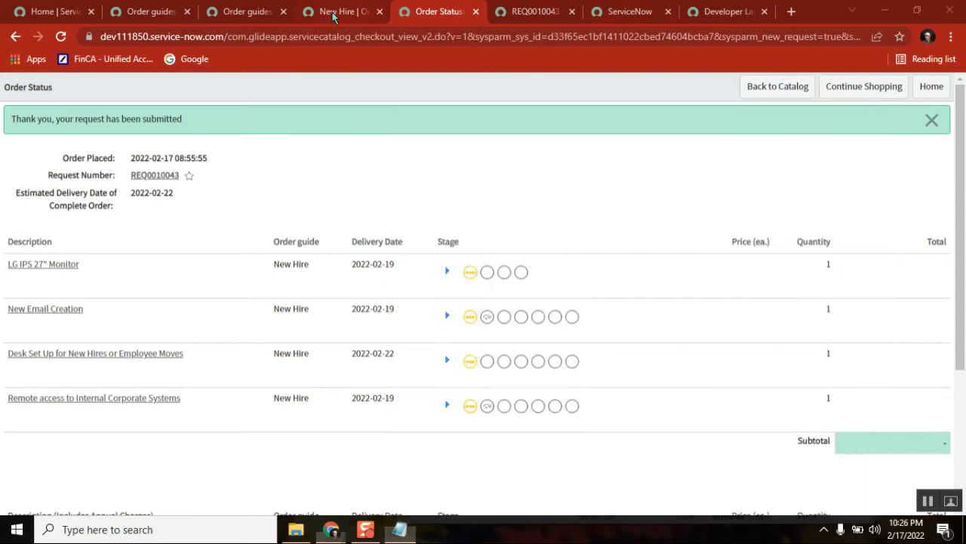
Return to the New Hire order guide tab and close the order status and request tabs.
{"action": "left_click", "coordinate": [340, 11]}
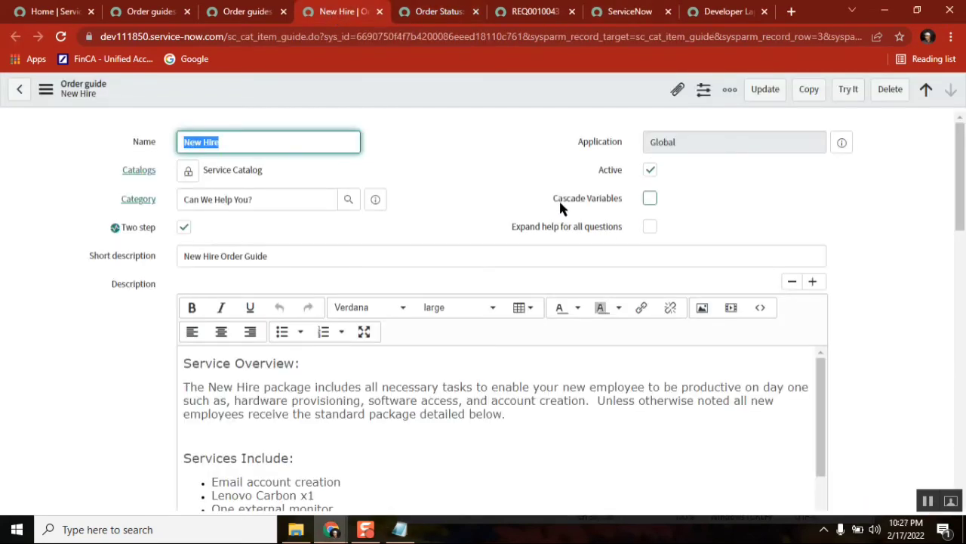
{"action": "mouse_move", "coordinate": [558, 202]}
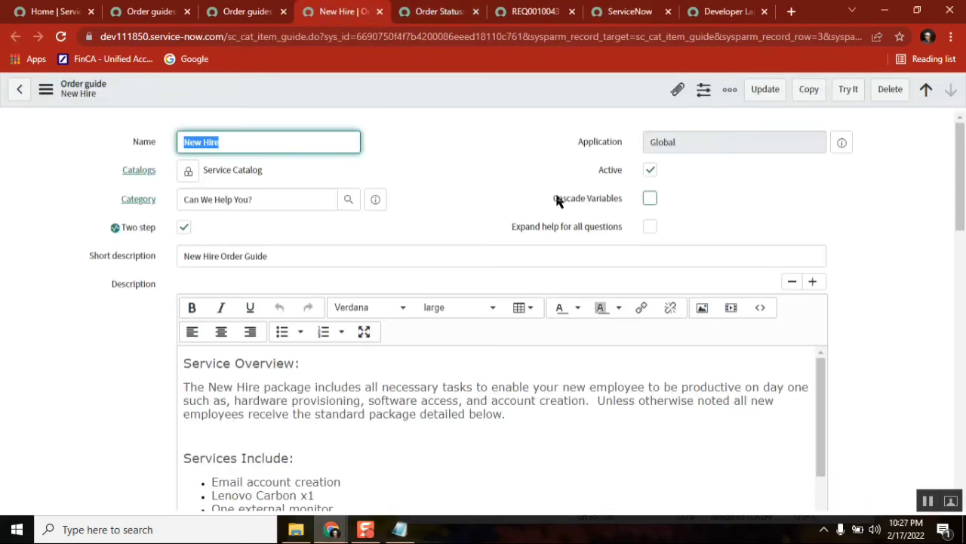
{"action": "mouse_move", "coordinate": [438, 11]}
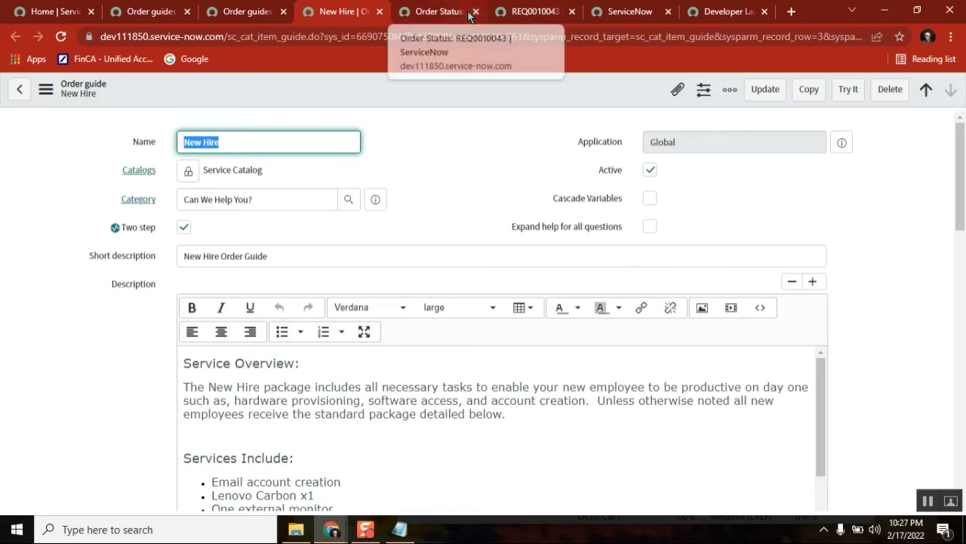
{"action": "left_click", "coordinate": [476, 11]}
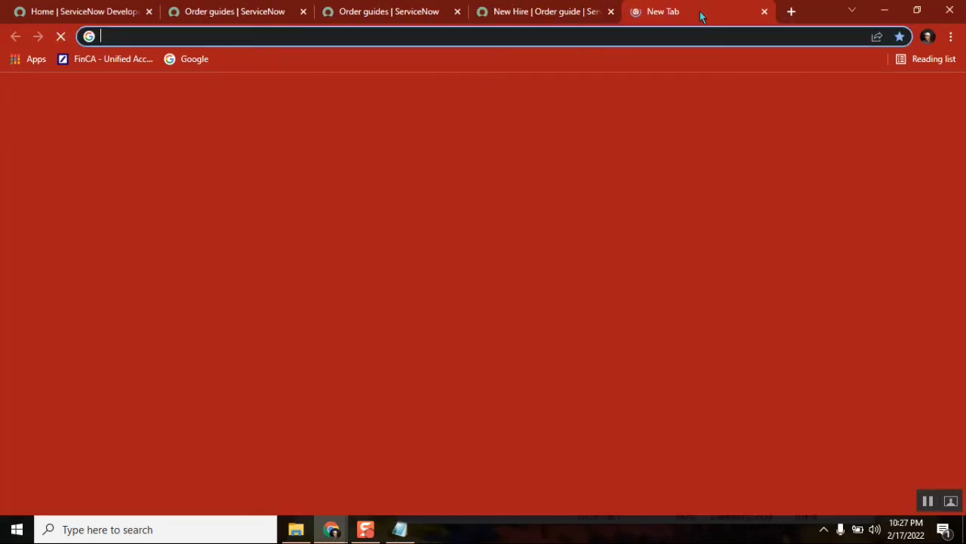
Search Google for 'cascade' and read its dictionary definition about falling down a rocky slope.
{"action": "key", "text": "Return"}
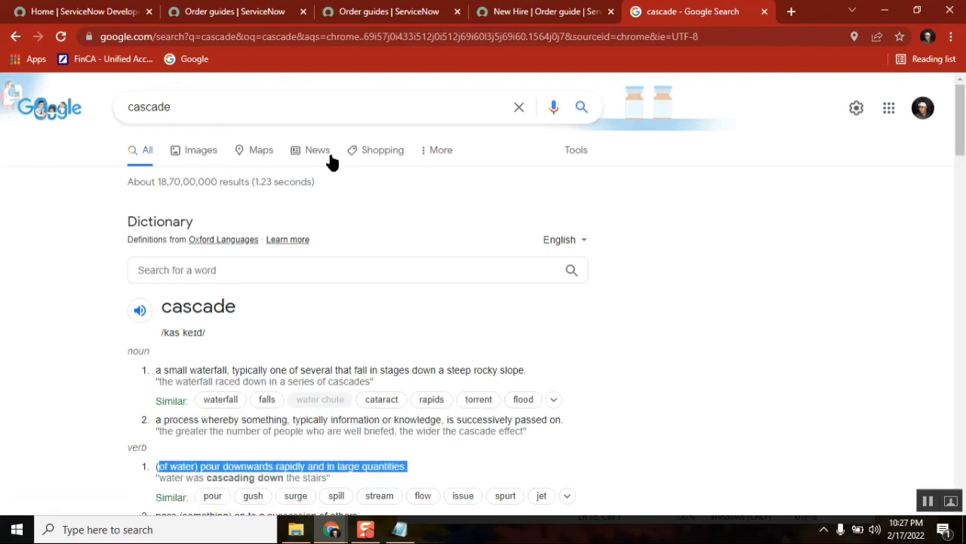
{"action": "left_click", "coordinate": [201, 149]}
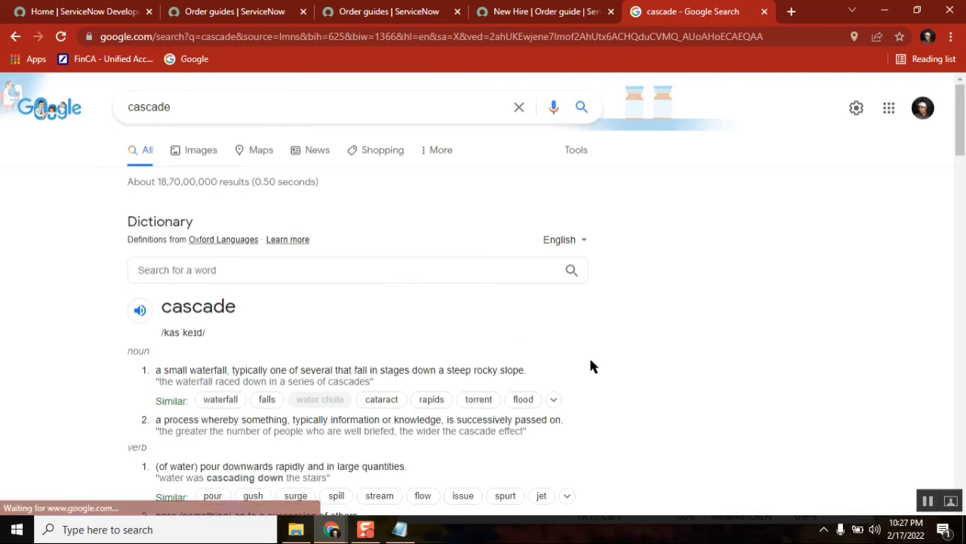
{"action": "left_click_drag", "start_coordinate": [369, 369], "coordinate": [512, 369]}
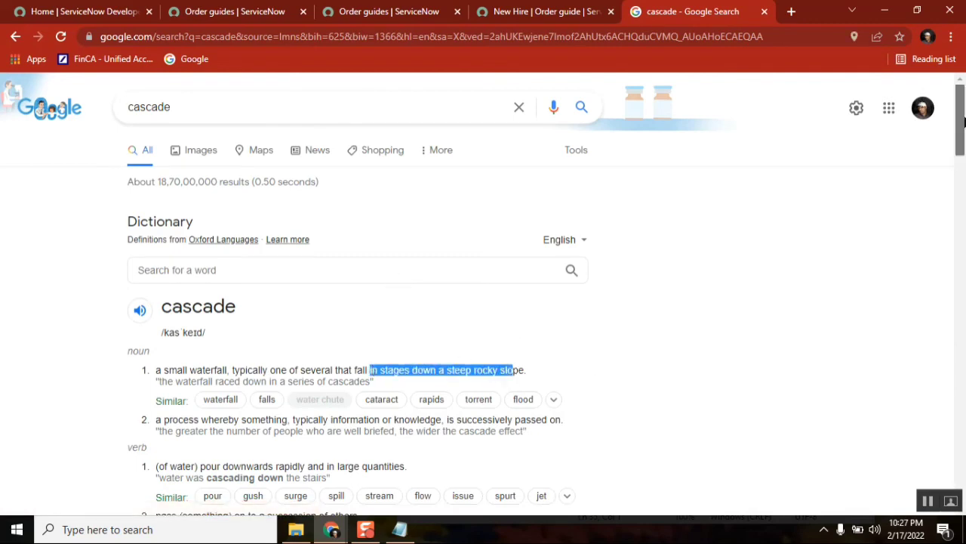
{"action": "scroll", "scroll_direction": "down", "scroll_amount": 3}
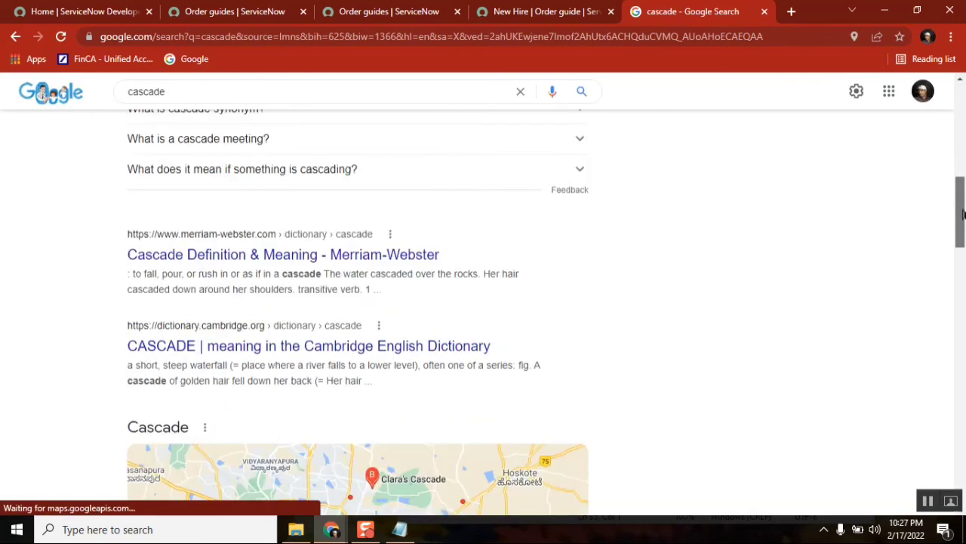
{"action": "scroll", "scroll_direction": "up", "scroll_amount": 3}
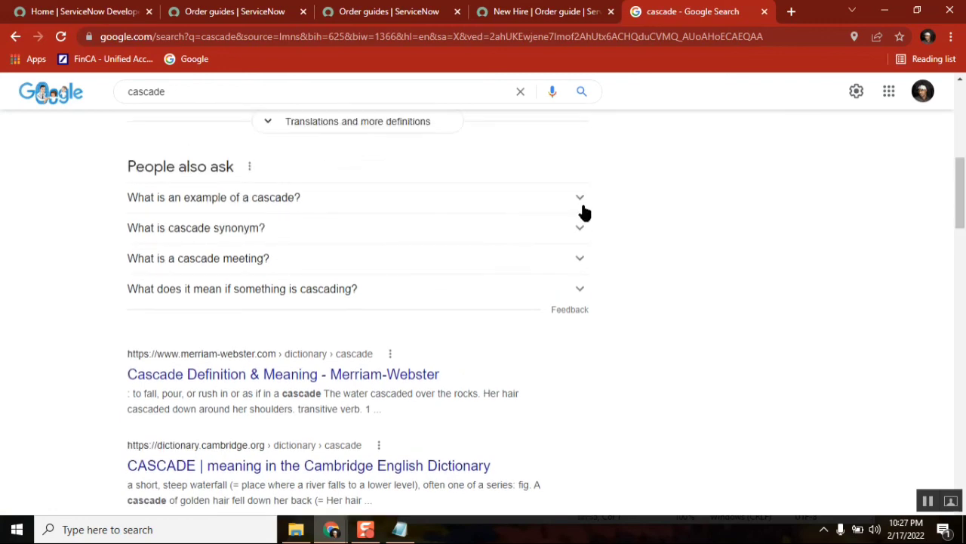